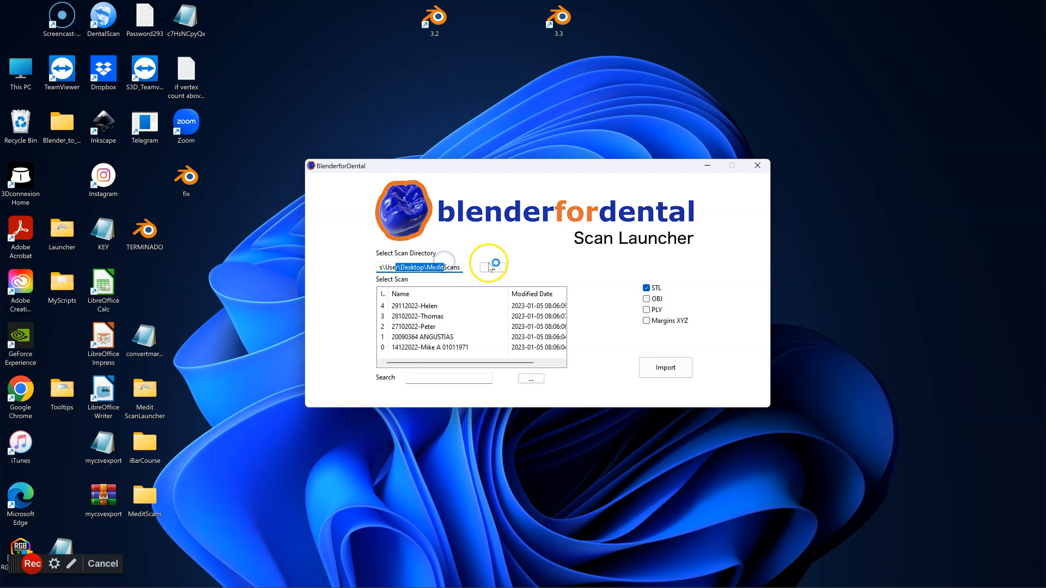
# Point the scan directory to the Desktop's MeditScans folder listing five patient scans.
pyautogui.click(488, 263)
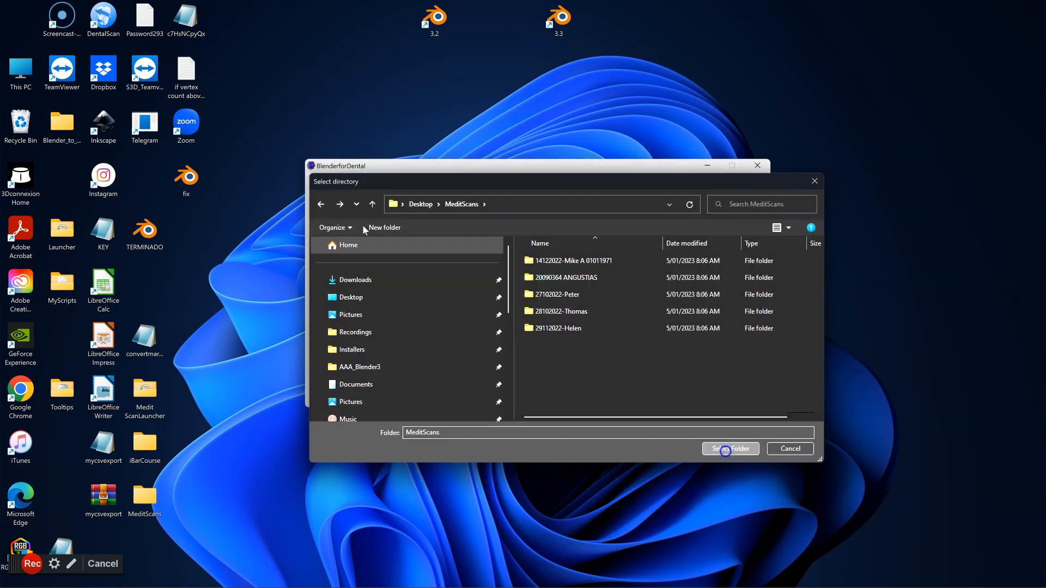
pyautogui.click(729, 448)
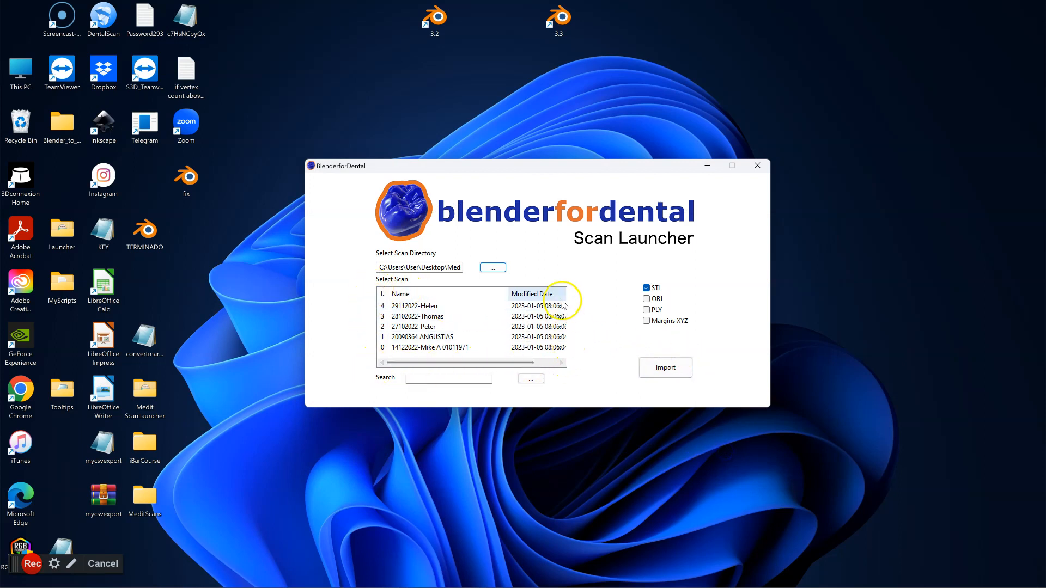
# Import the 27102022 (Peter) scan as STL with Margins XYZ enabled.
pyautogui.click(420, 336)
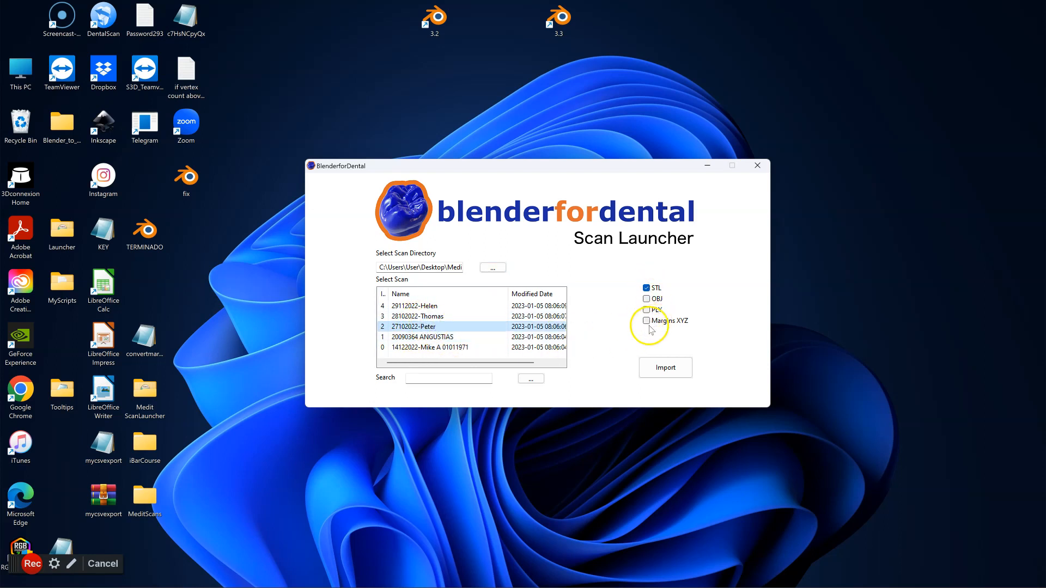
pyautogui.click(646, 320)
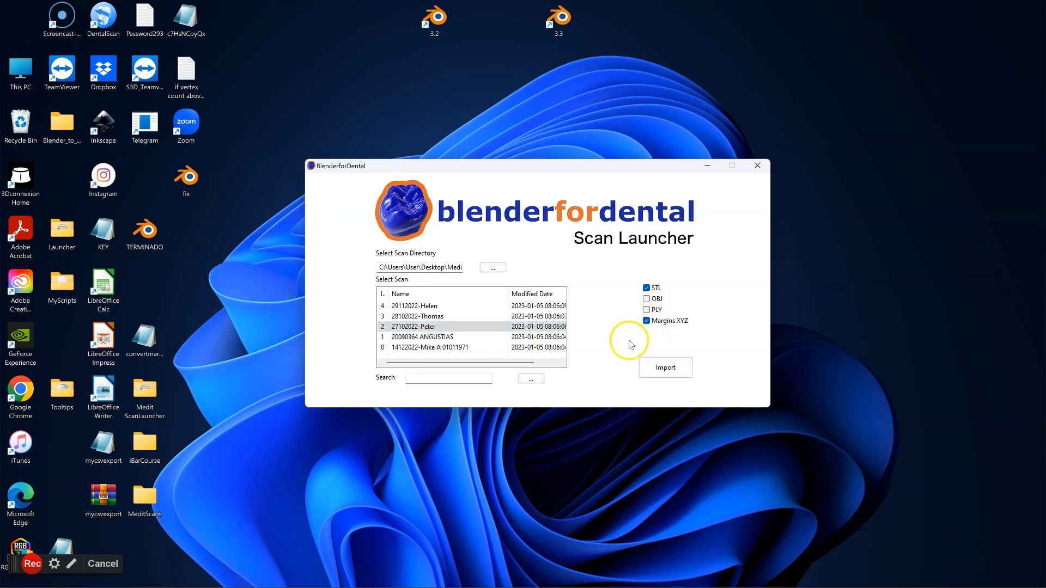
pyautogui.click(664, 367)
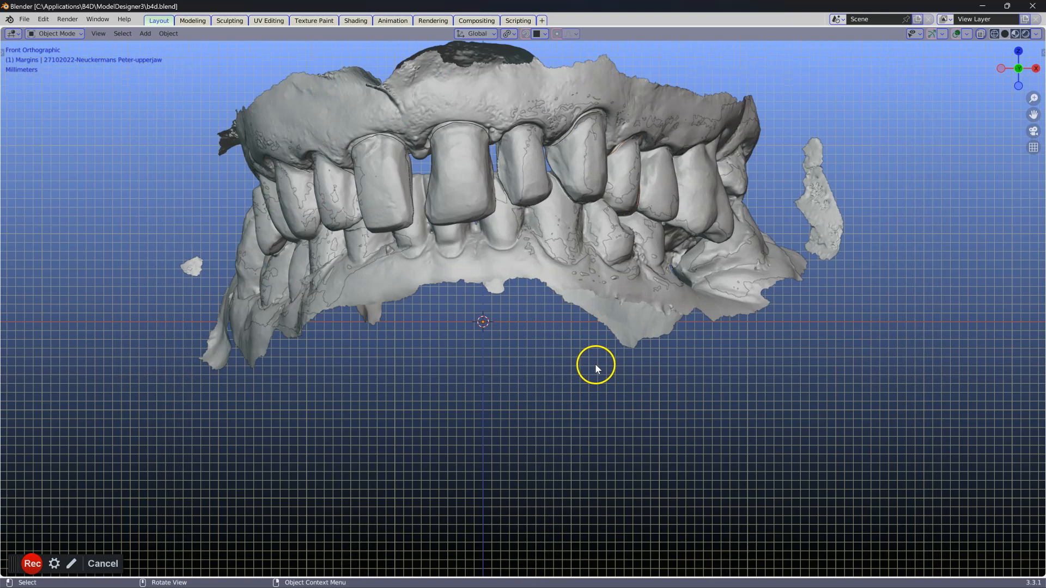
pyautogui.moveTo(326, 493)
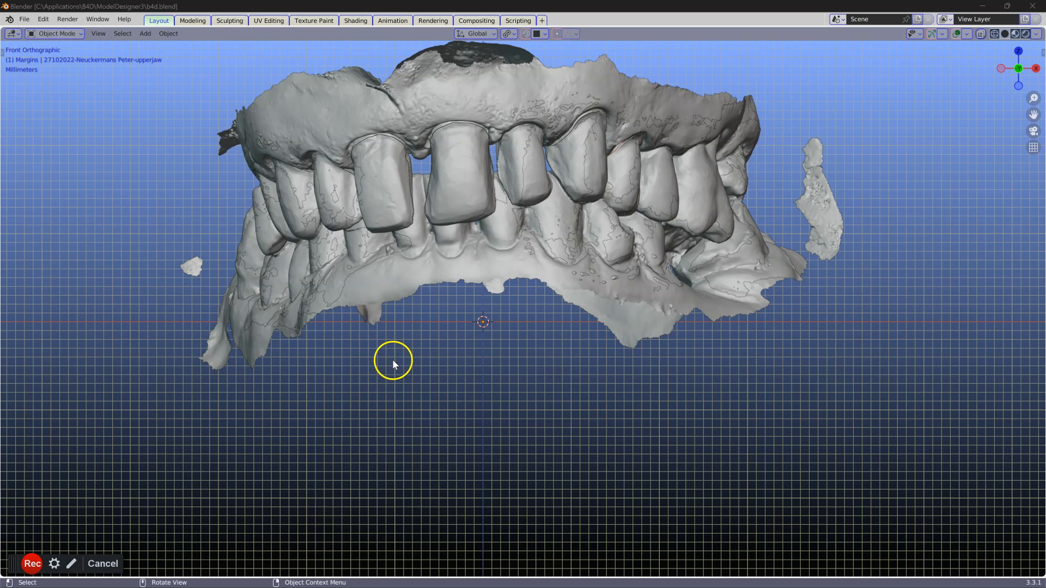
# Orbit the viewport to inspect the imported jaw and occlusion scans.
pyautogui.moveTo(394, 365); pyautogui.dragTo(410, 301)
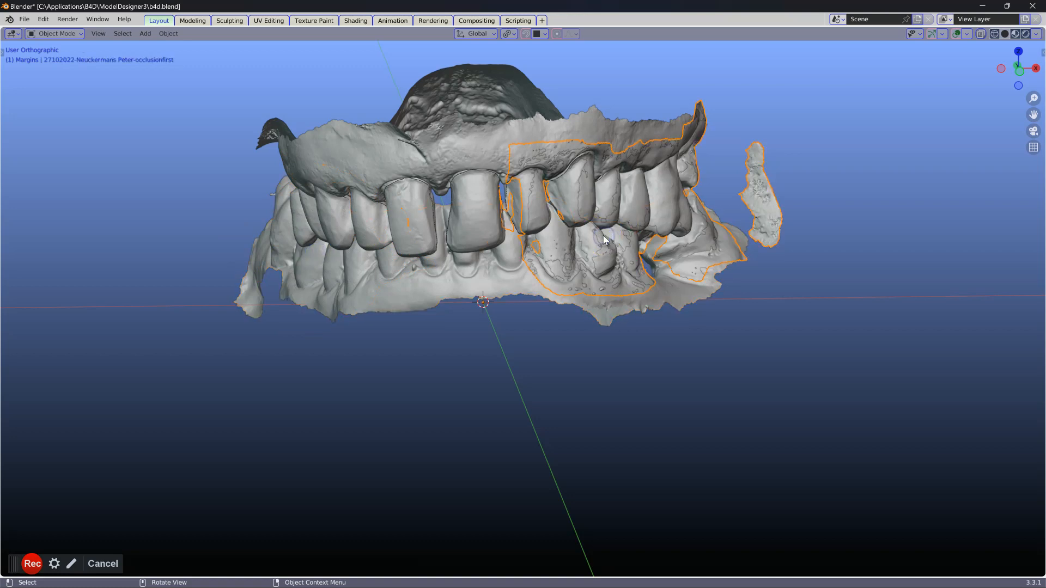
# Deselect the occlusion scan and make the lower jaw scan active facing the teeth.
pyautogui.click(603, 240)
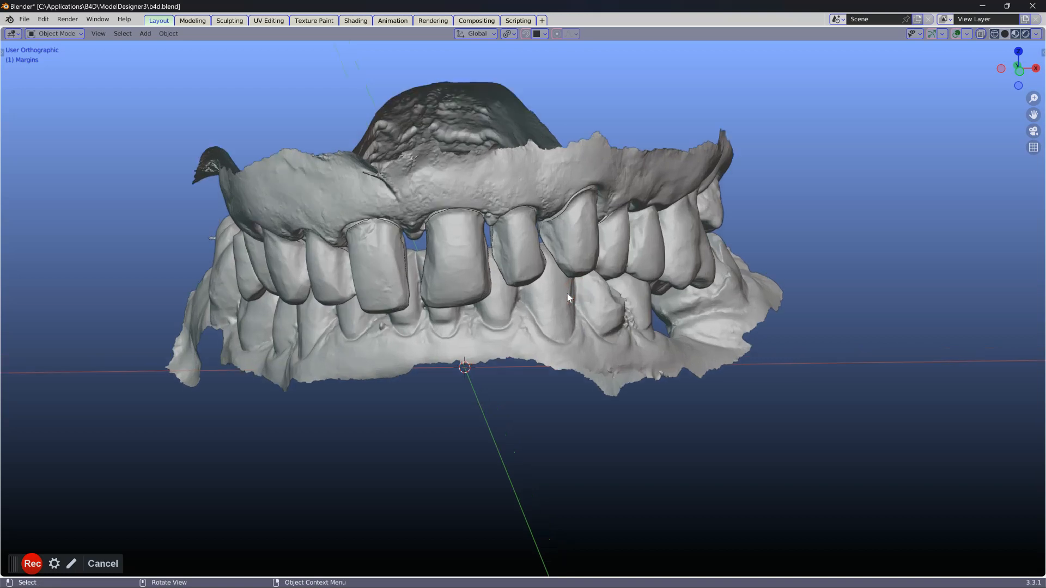
pyautogui.moveTo(566, 297); pyautogui.dragTo(474, 276)
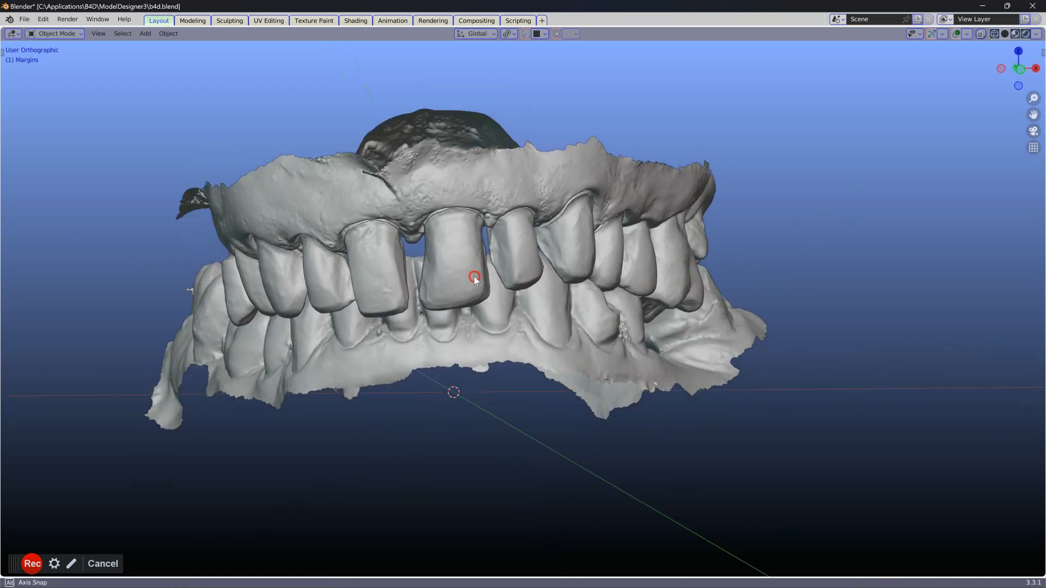
pyautogui.click(474, 276)
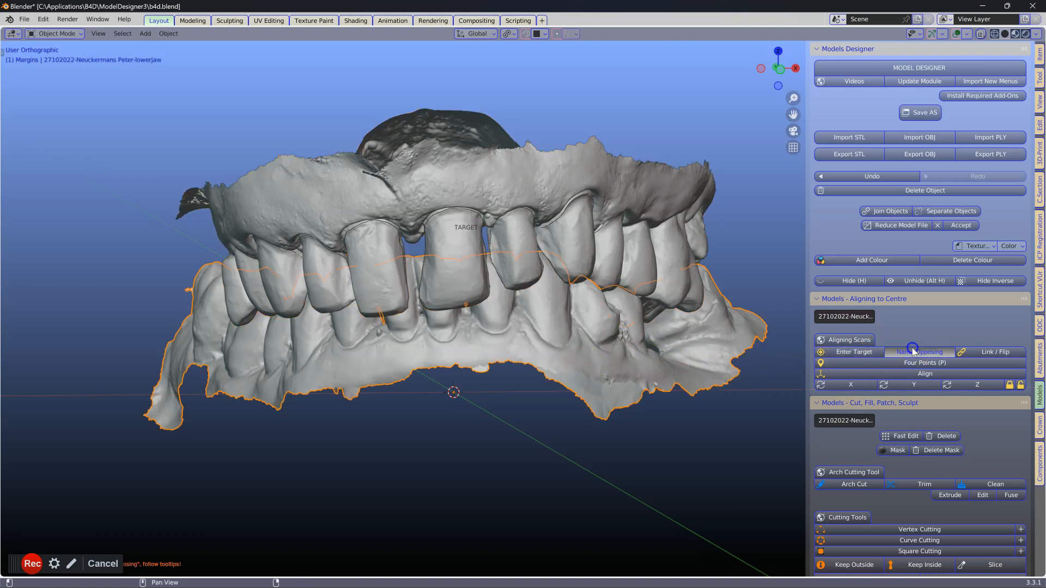
# Name the opposing jaw, enter the target view and mark a reference point on the back molar.
pyautogui.click(918, 352)
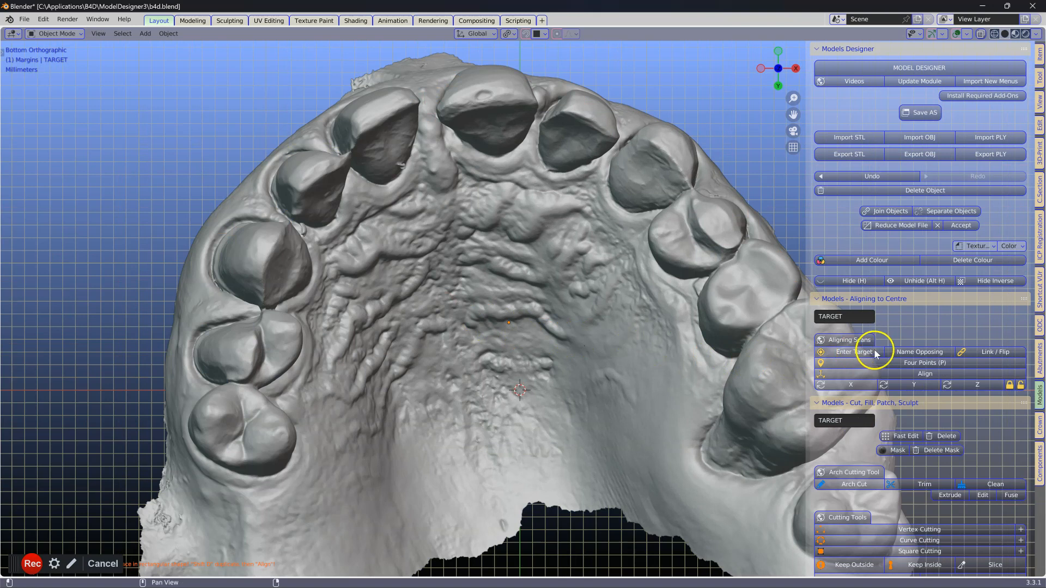
pyautogui.click(212, 410)
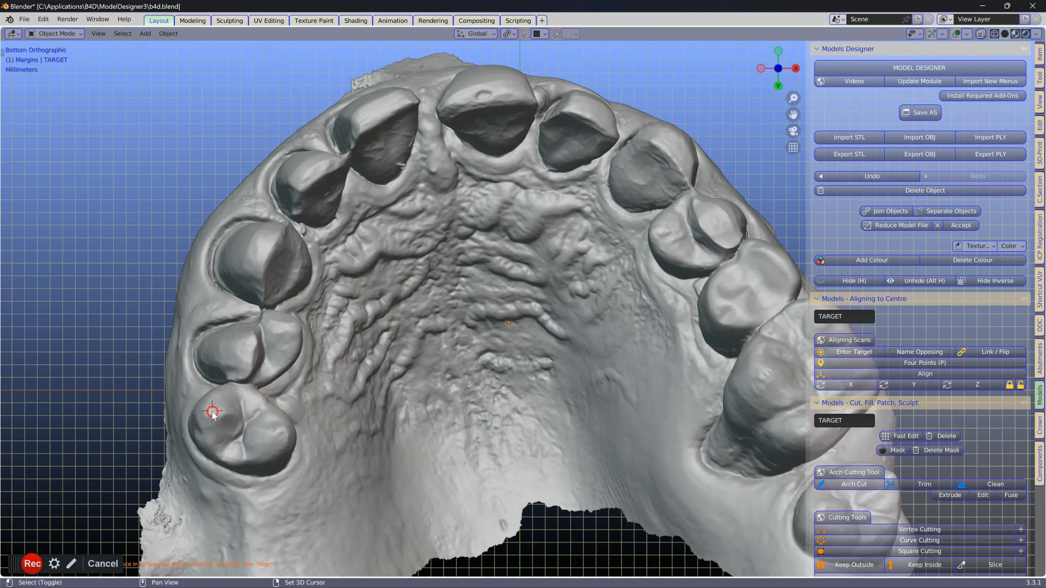
pyautogui.click(213, 414)
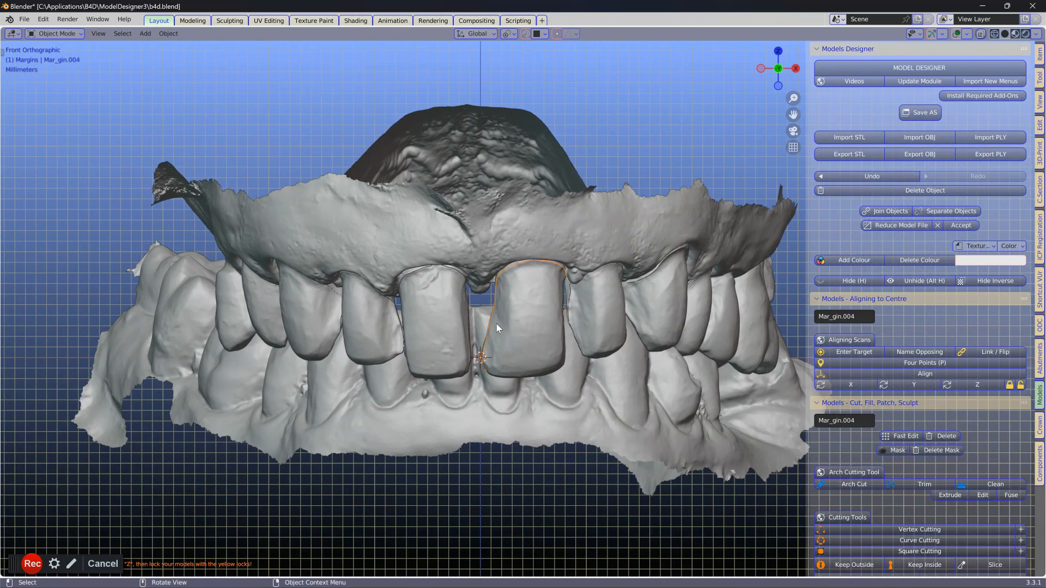
# Inspect the 29112022 case's scans and select the upper jaw.
pyautogui.moveTo(496, 328); pyautogui.dragTo(390, 456)
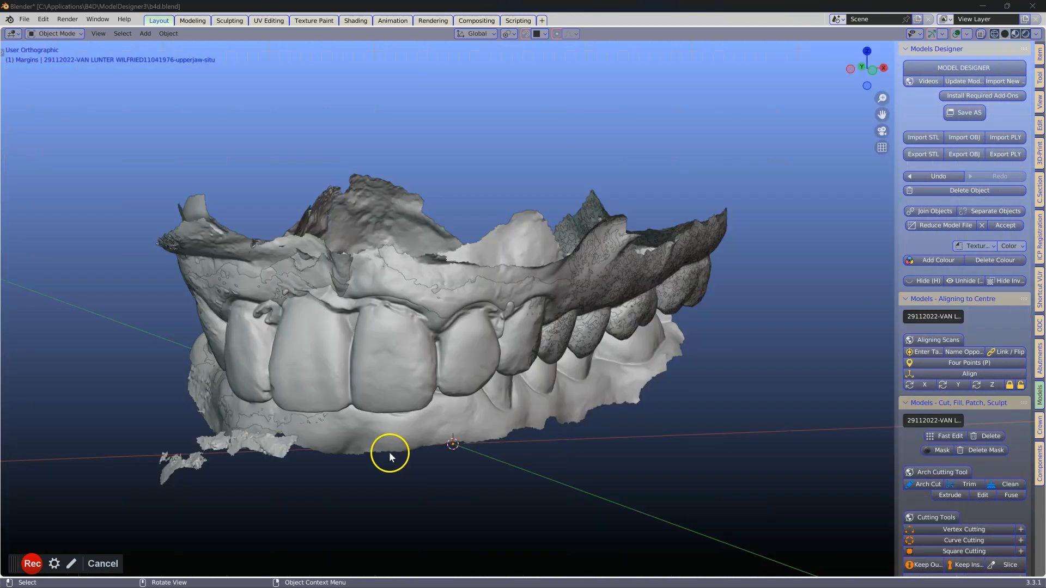
pyautogui.moveTo(390, 456); pyautogui.dragTo(390, 400)
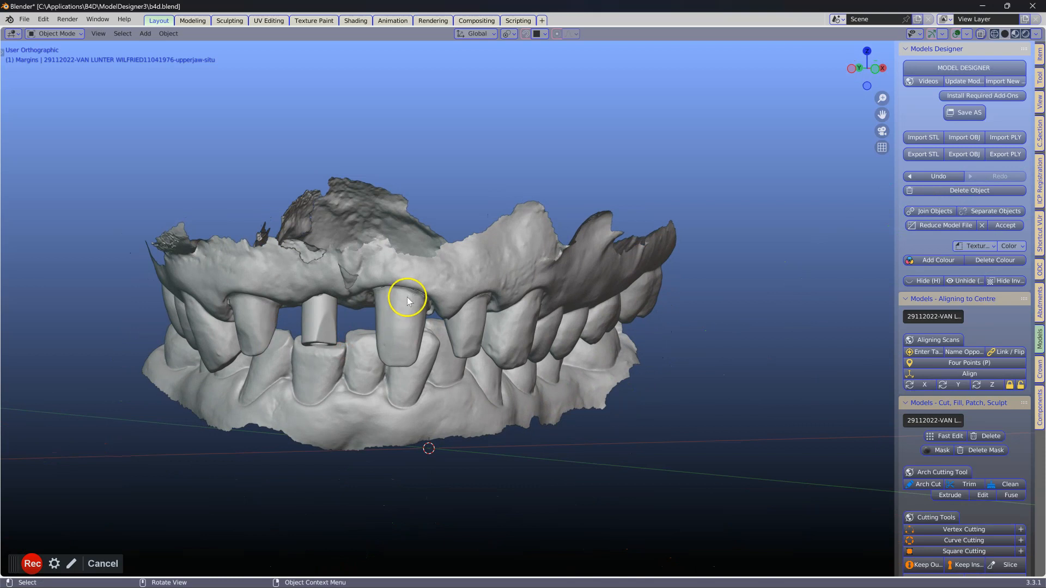
pyautogui.click(407, 296)
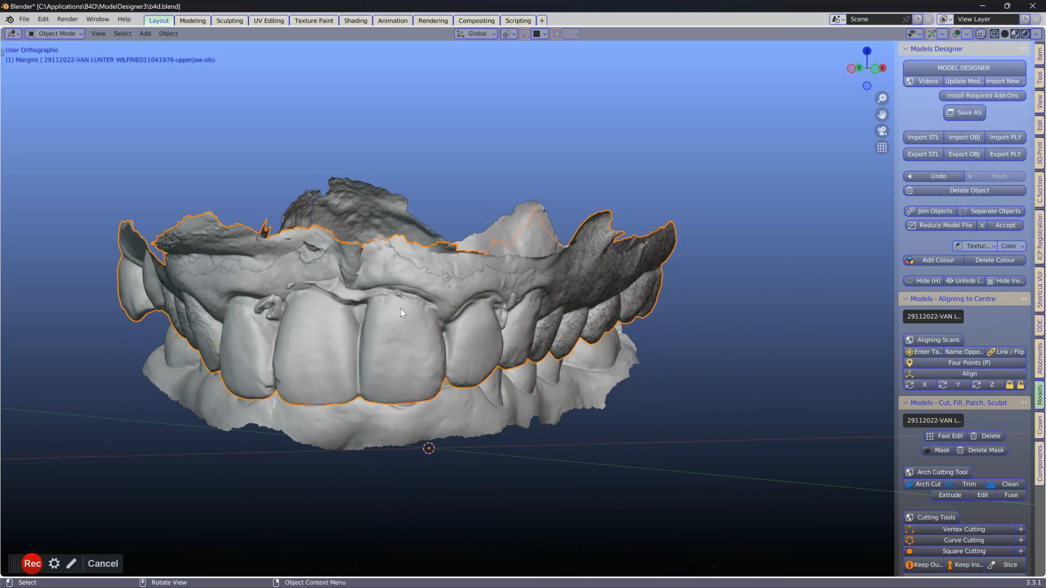
pyautogui.moveTo(400, 313); pyautogui.dragTo(487, 253)
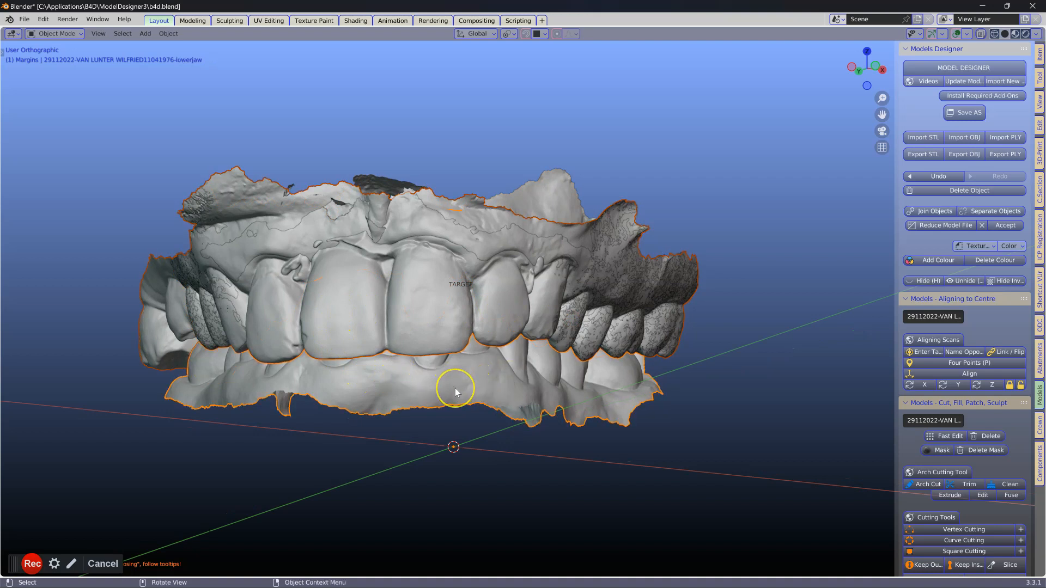
# Pick the opposing jaw scan of the 29112022 case for naming.
pyautogui.rightClick(456, 389)
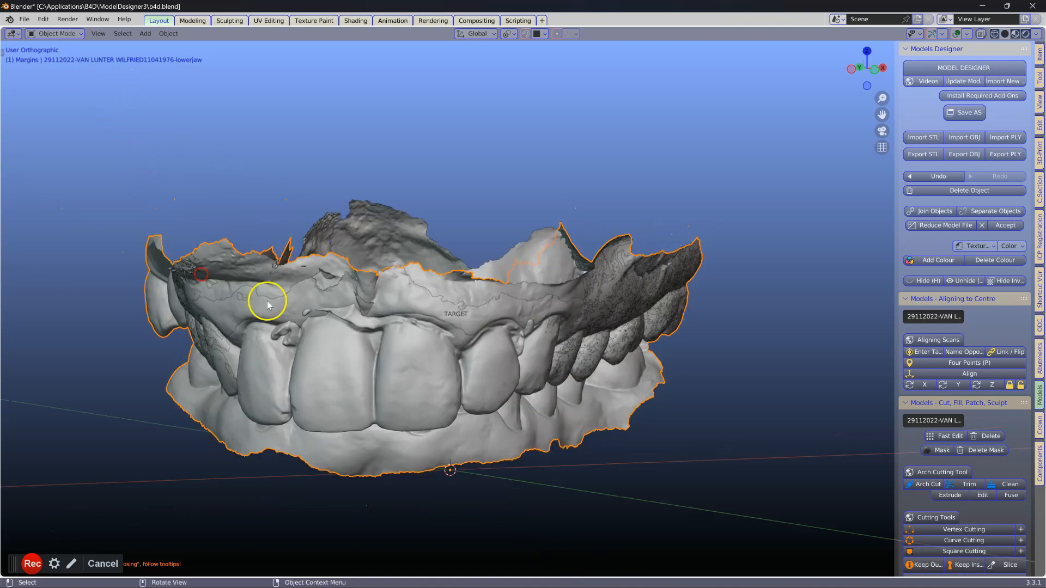
pyautogui.click(661, 391)
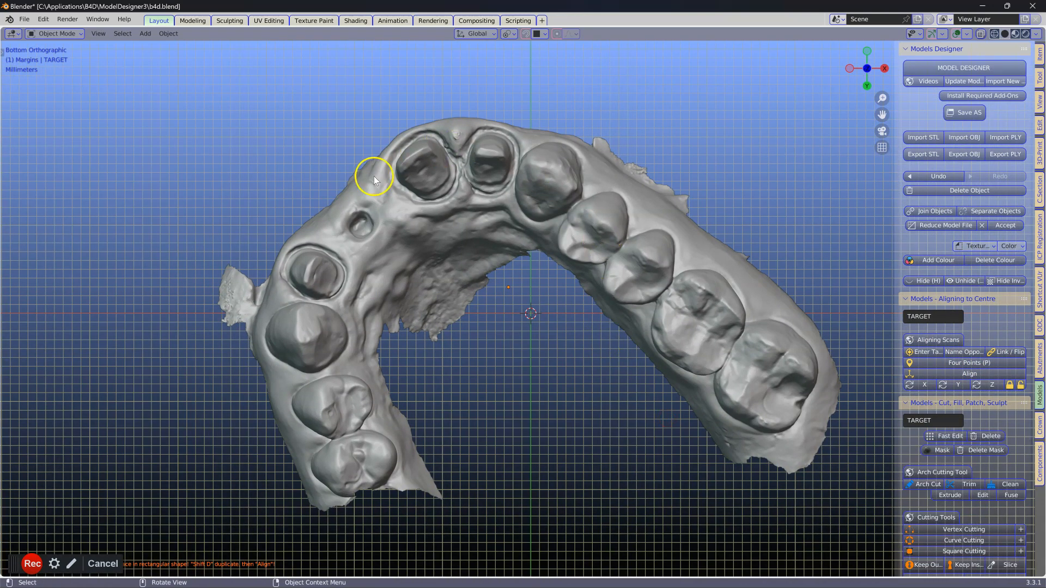
pyautogui.moveTo(340, 471)
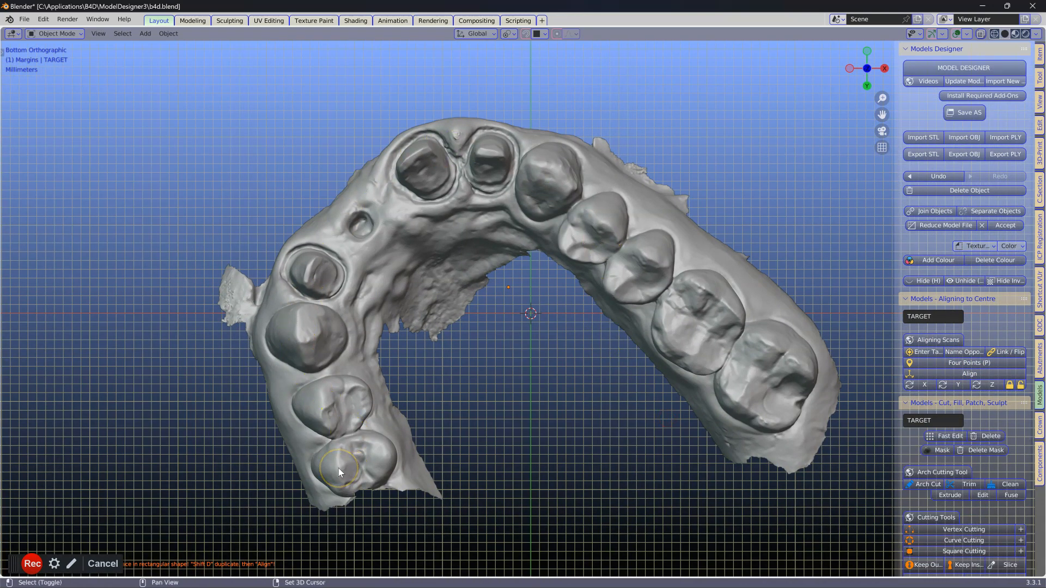
# Mark a reference point on the back molar of the 29112022 target arch.
pyautogui.click(337, 467)
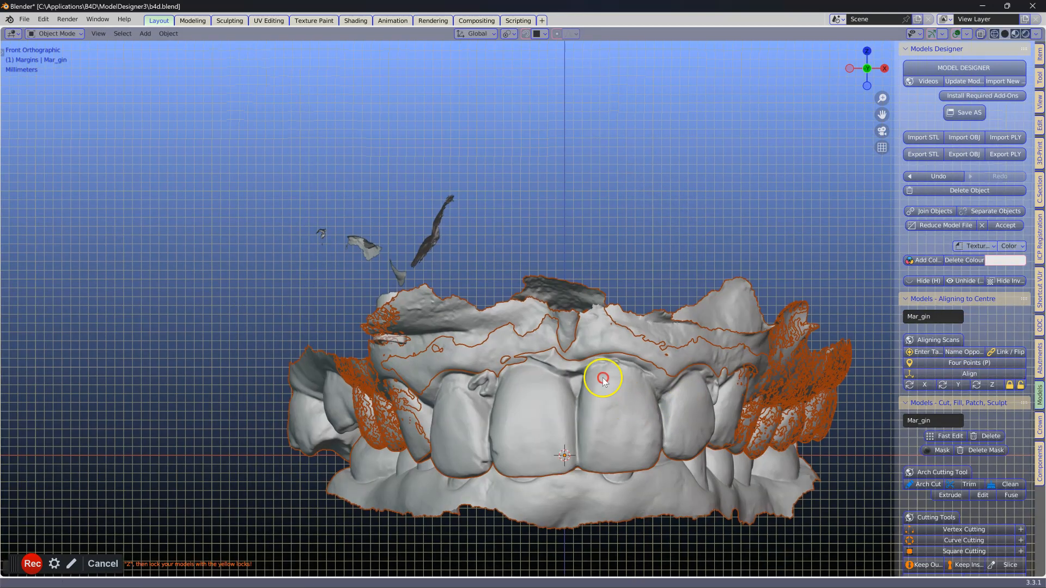
pyautogui.moveTo(603, 379); pyautogui.dragTo(462, 310)
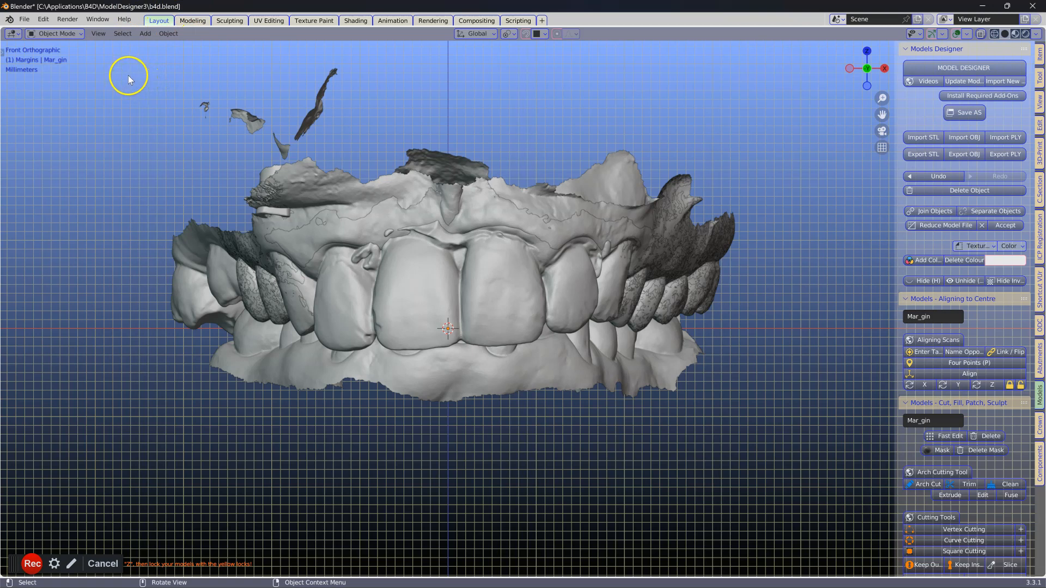
pyautogui.moveTo(251, 259)
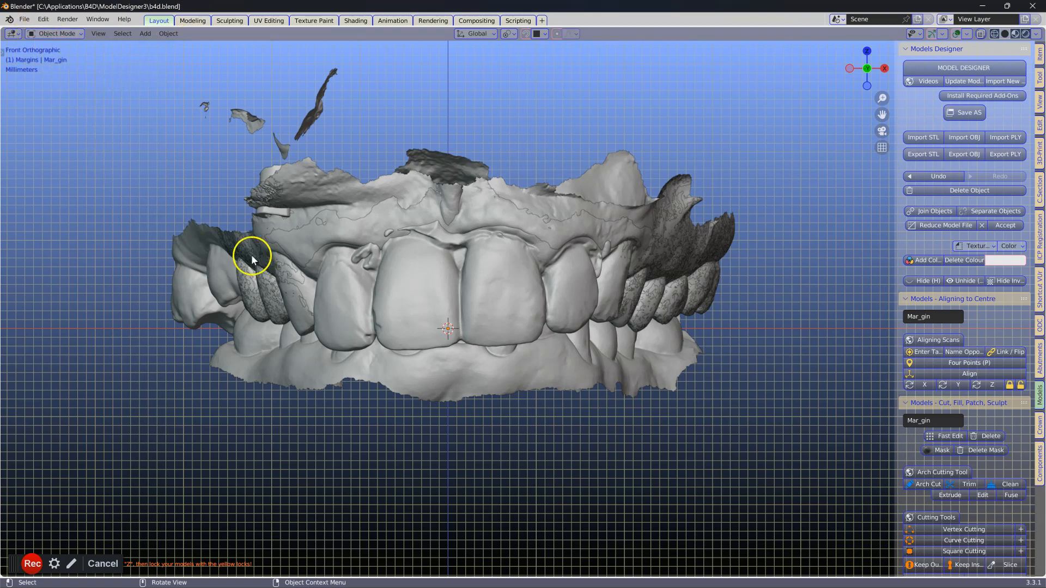